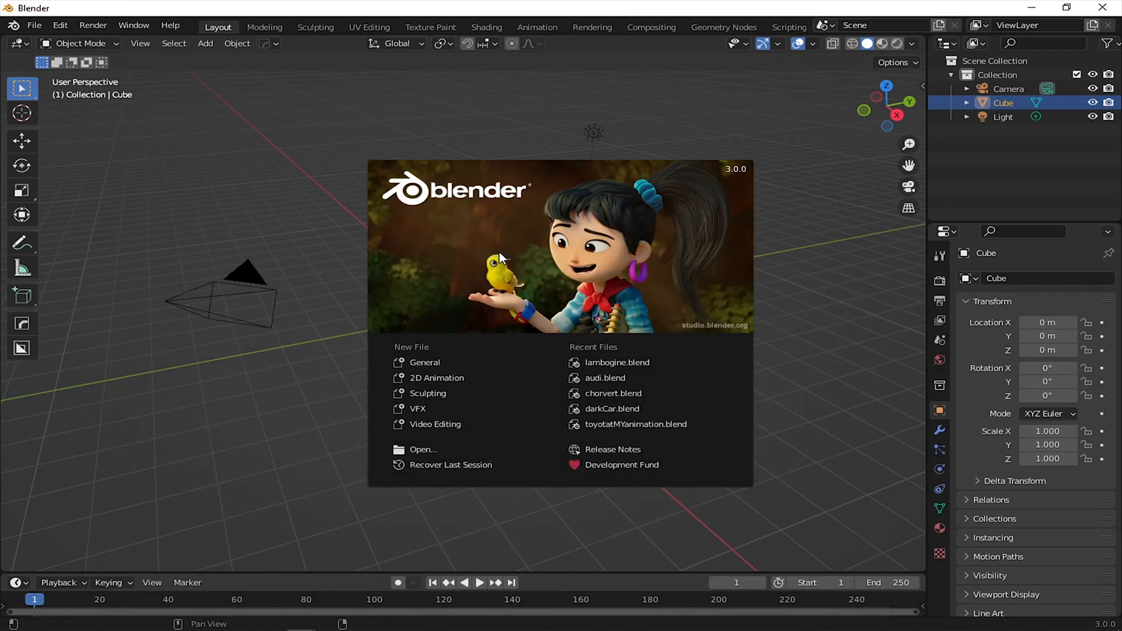
mouse_move(517, 252)
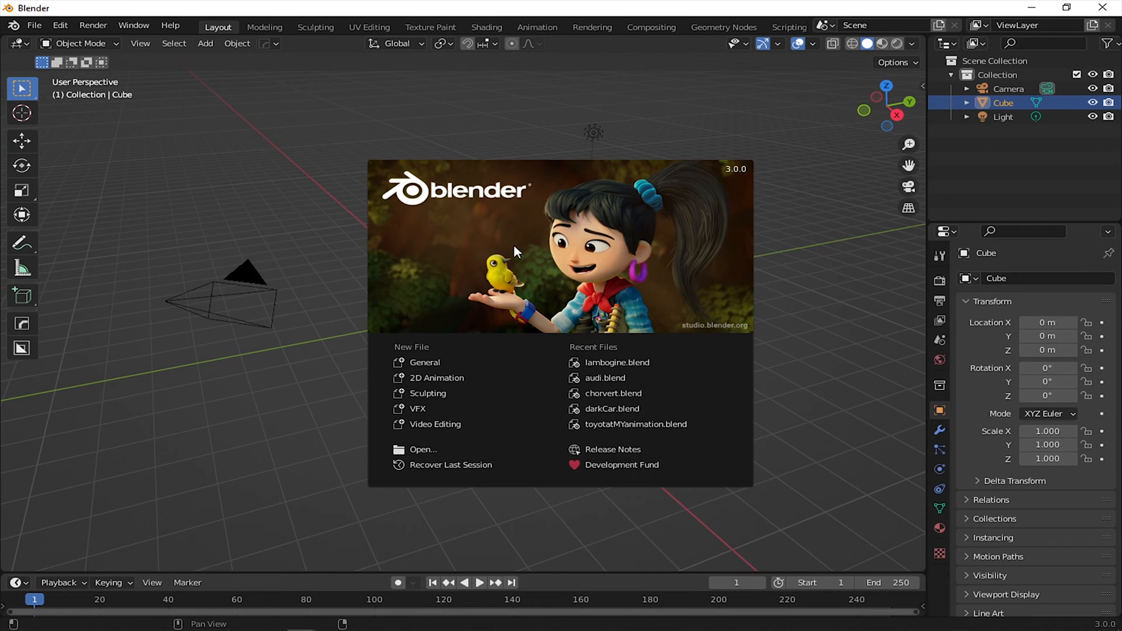
mouse_move(414, 292)
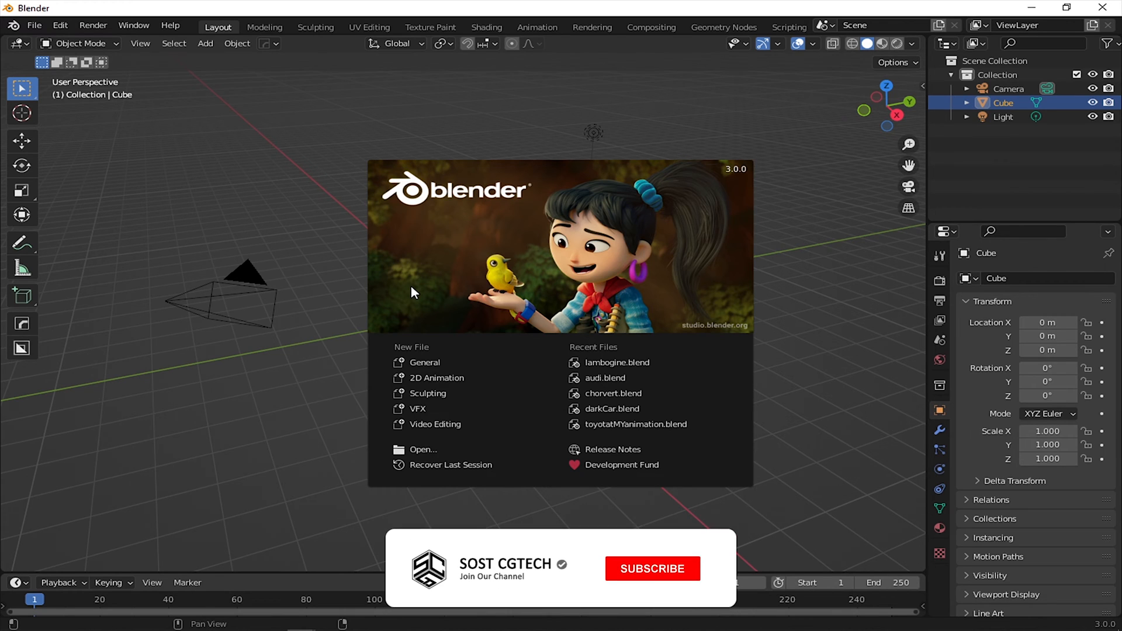
- Dismiss the Blender 3.0 splash to reveal the default cube, camera and light scene
left_click(651, 568)
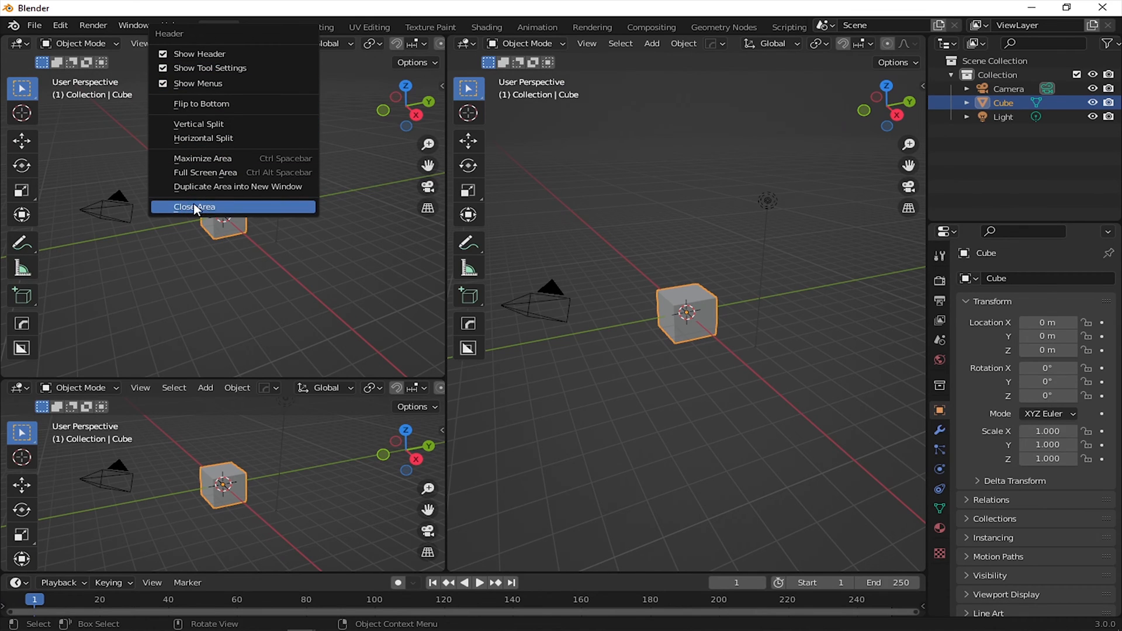
- Close the top-left 3D view area, leaving two views above one wide view
left_click(195, 207)
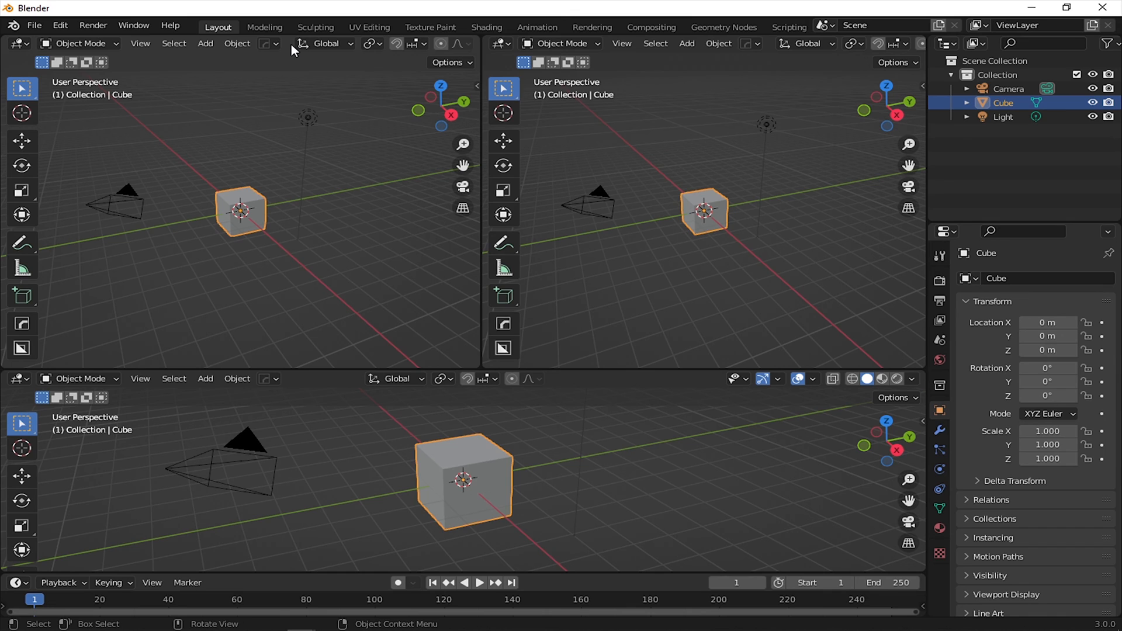
mouse_move(444, 329)
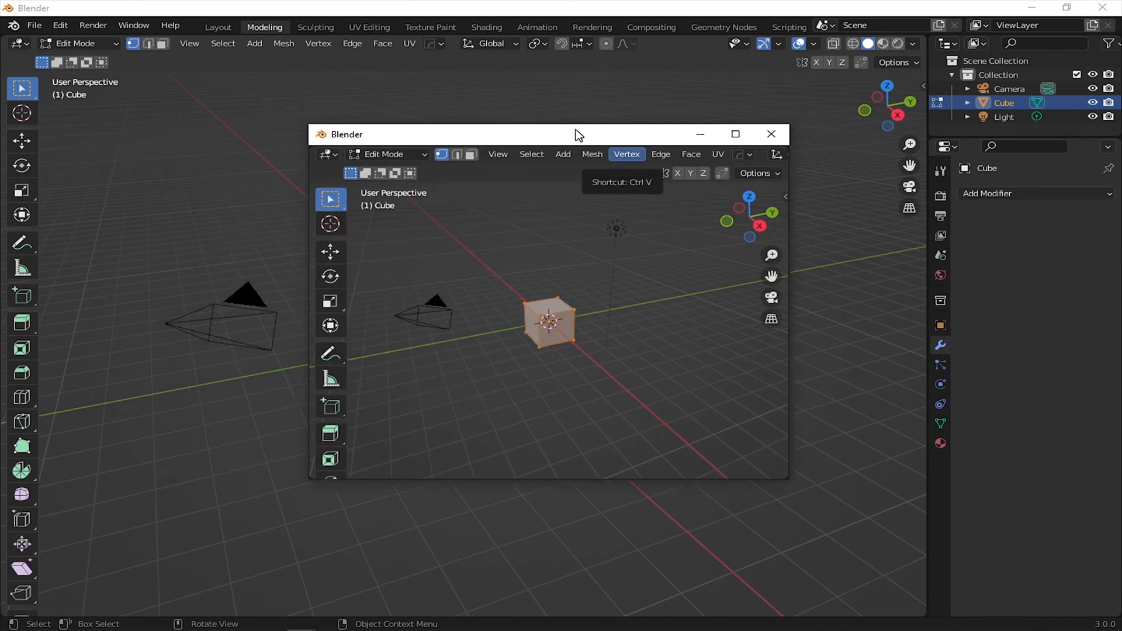
left_click(217, 27)
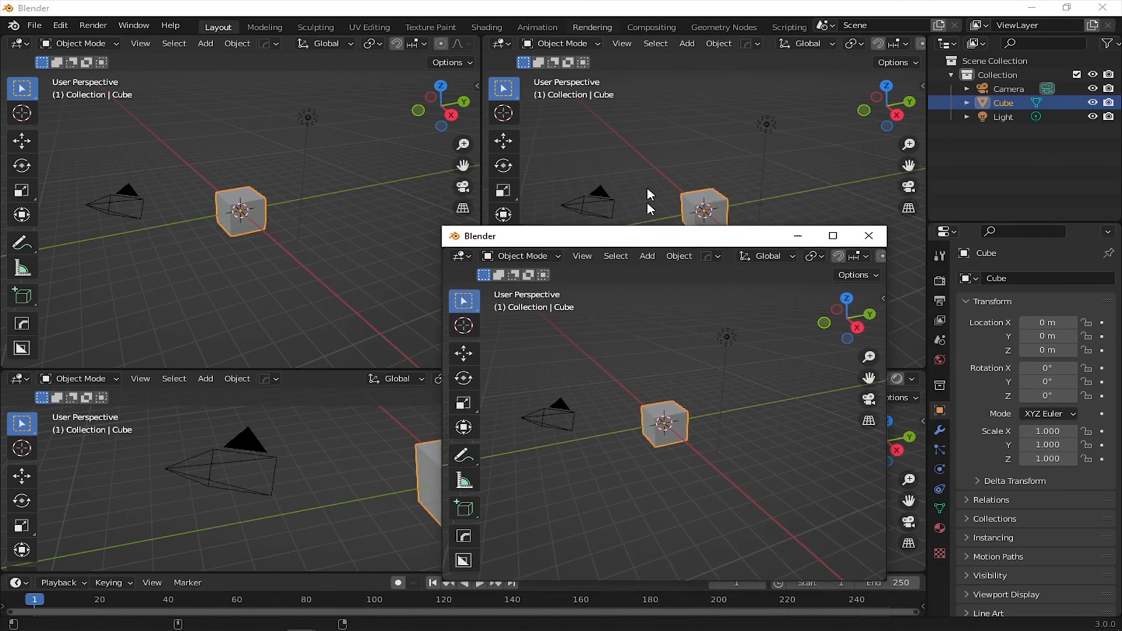
left_click(868, 235)
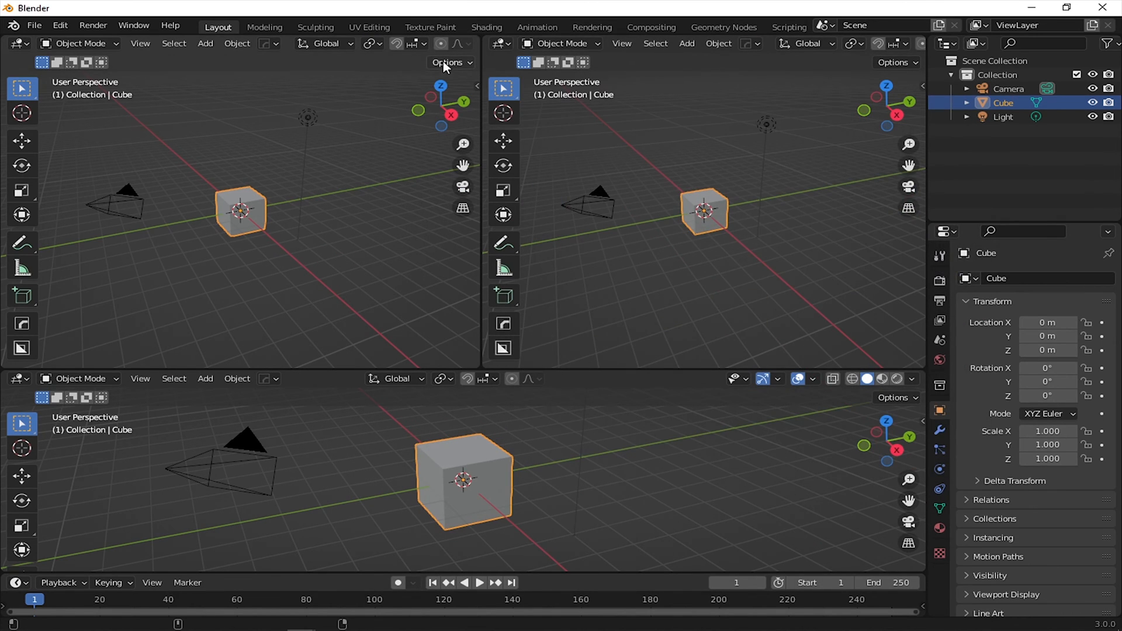
left_click(447, 62)
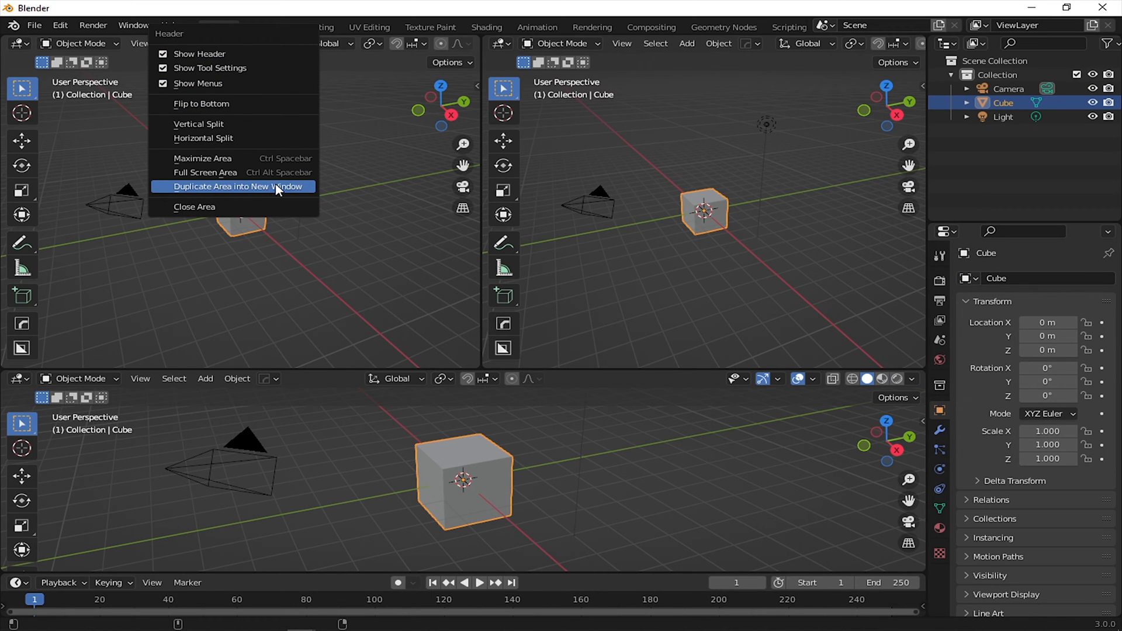
left_click(237, 186)
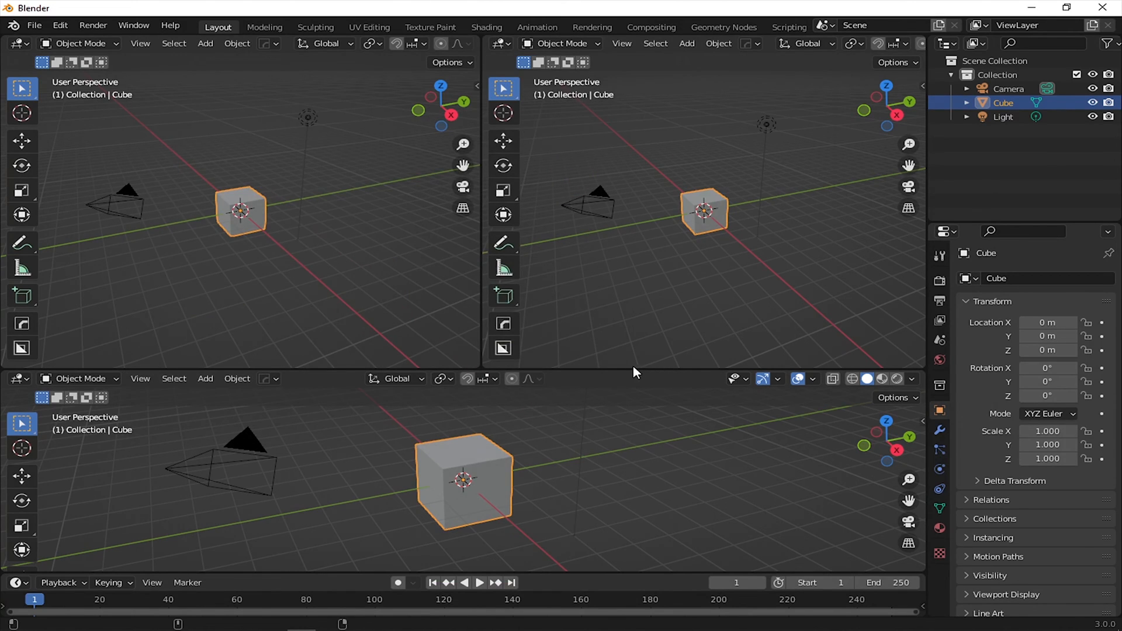
mouse_move(563, 371)
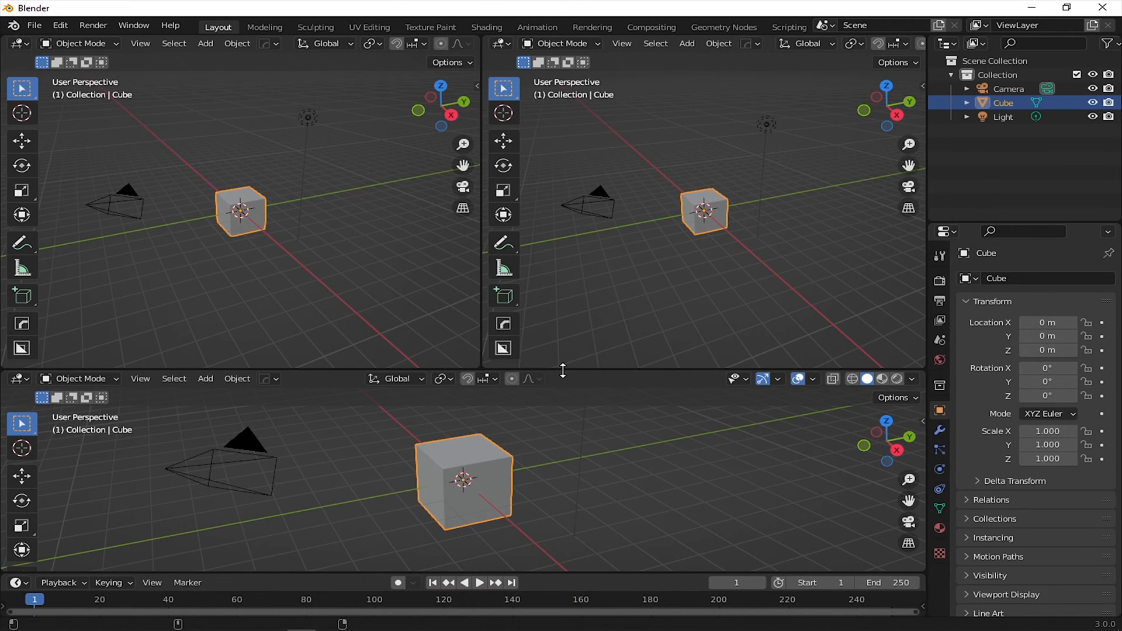
- Split the top-right view horizontally into a third top view, then begin joining areas back
right_click(562, 370)
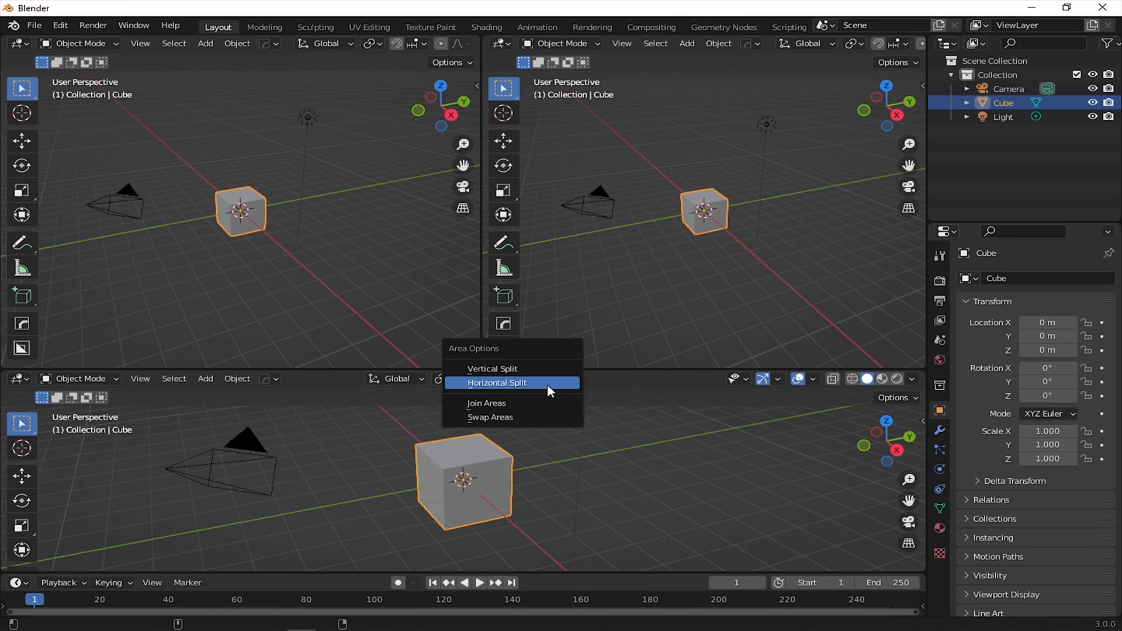
mouse_move(492, 369)
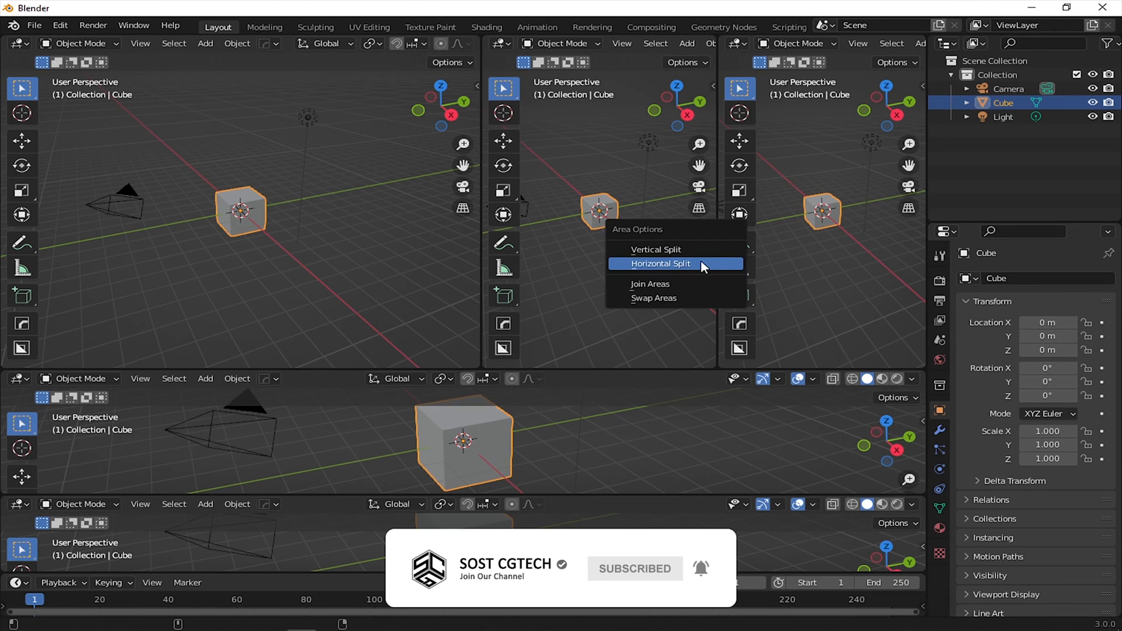
left_click(659, 264)
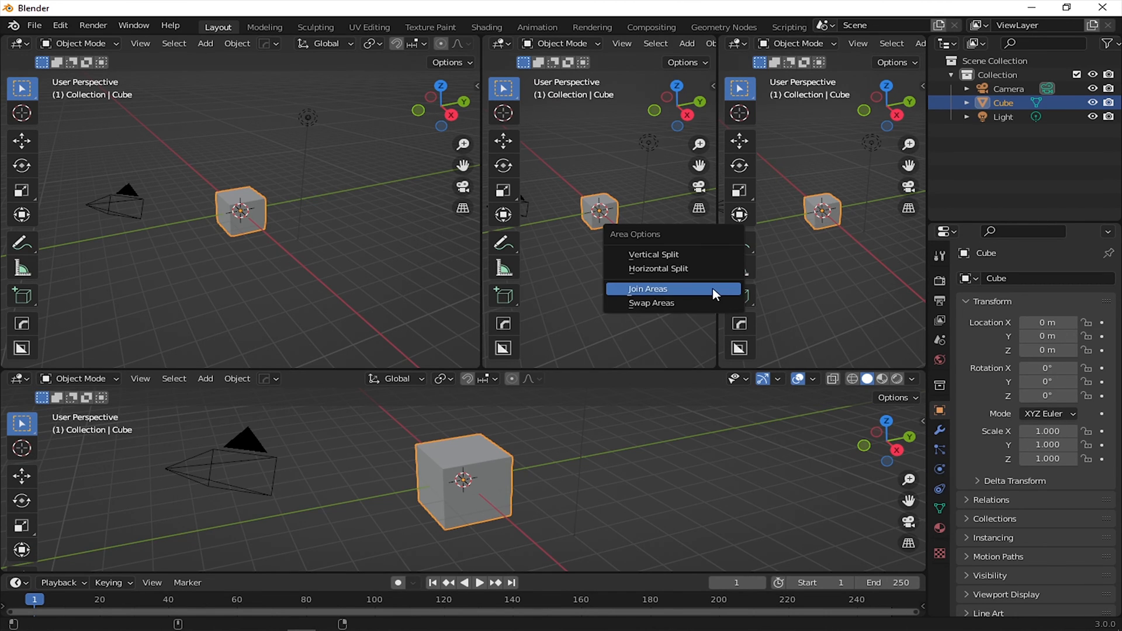
left_click(646, 289)
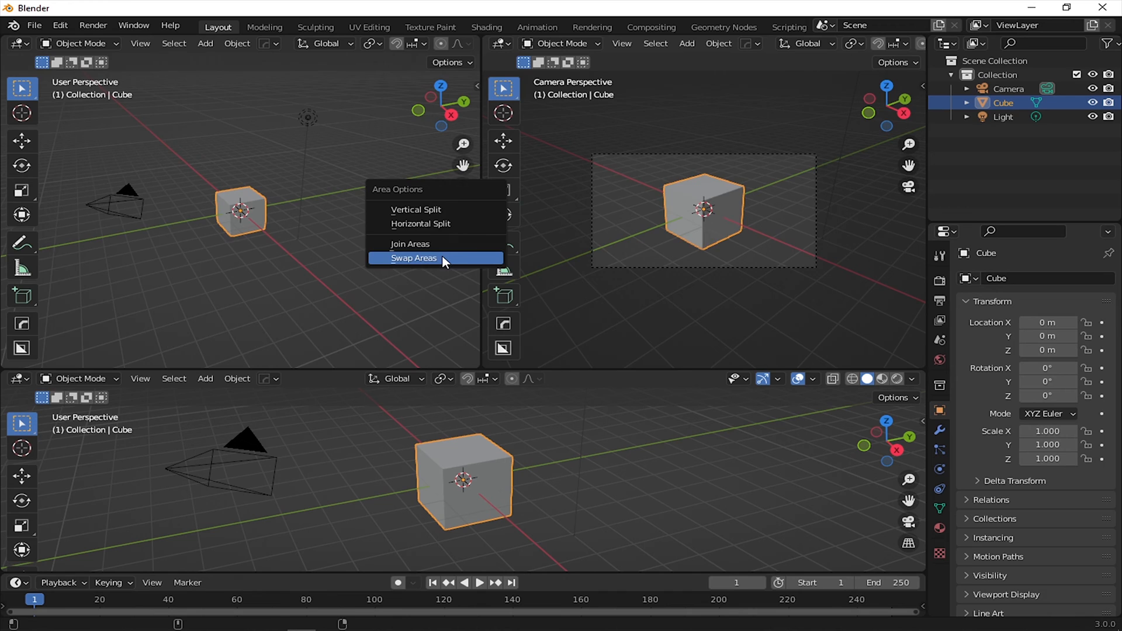
- Swap the top-left 3D view with the camera-perspective view beside it
left_click(413, 258)
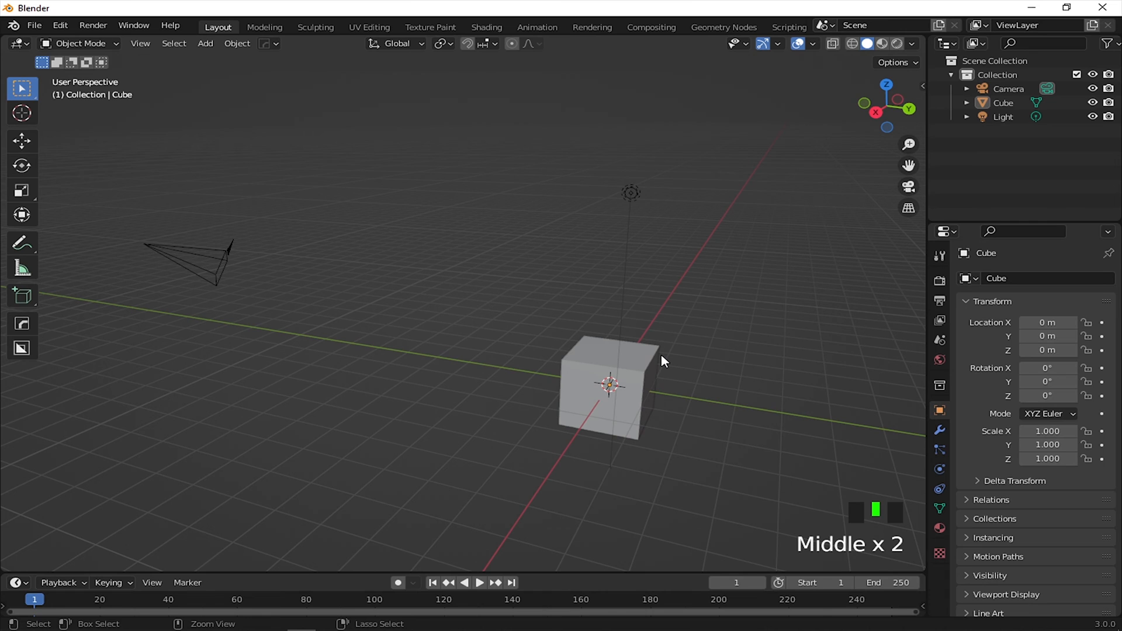
key("ctrl+alt+q")
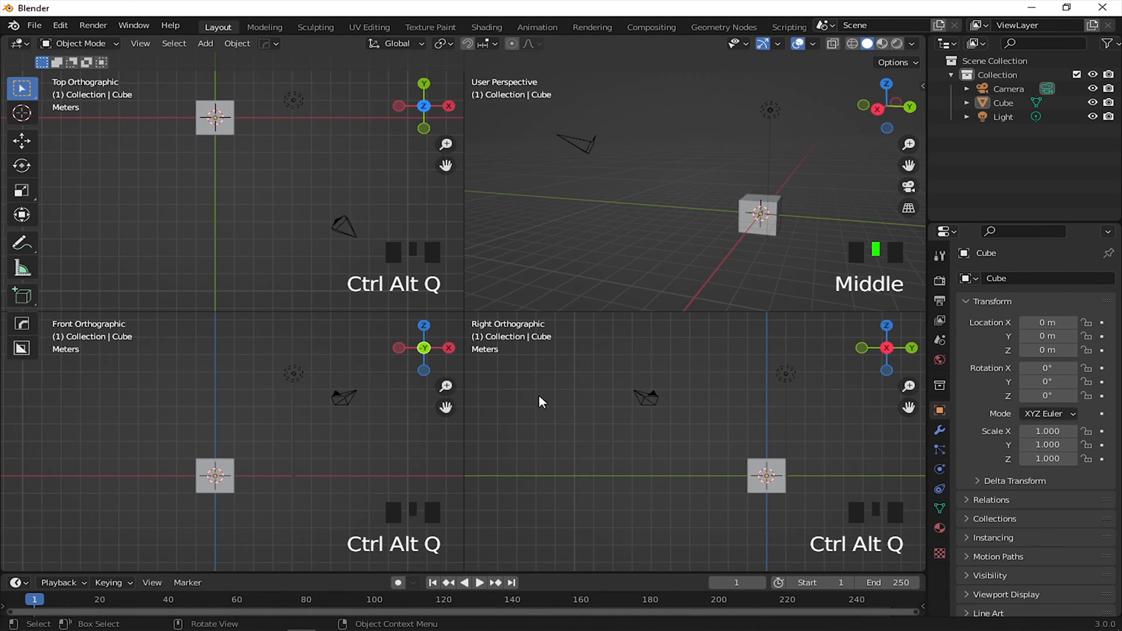
key("ctrl+alt+q")
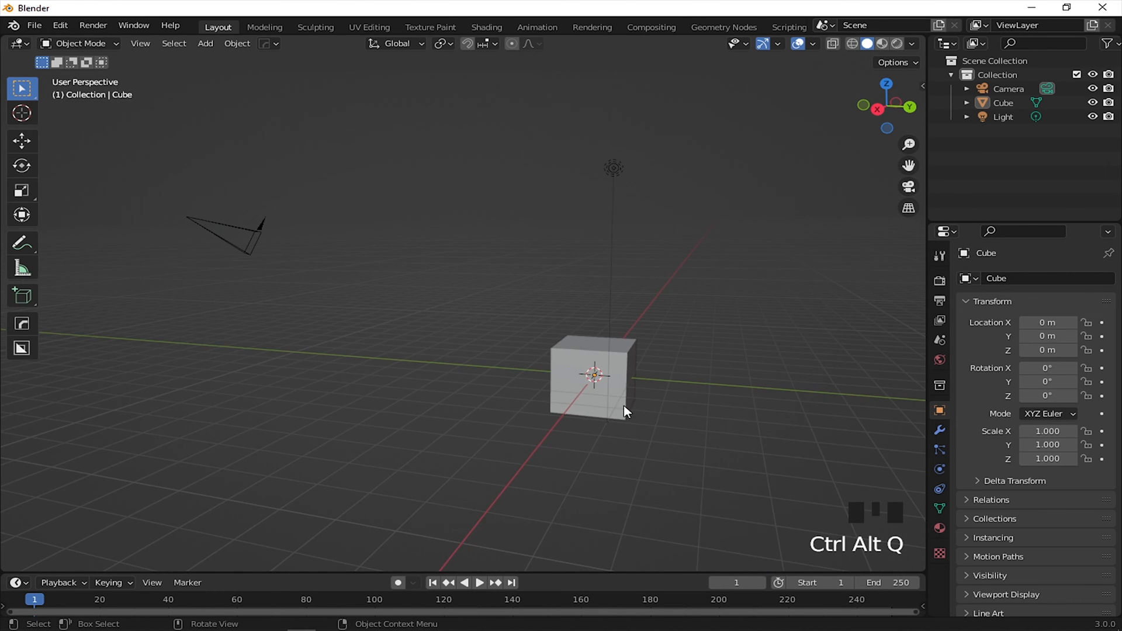
left_click_drag(622, 411, 587, 344)
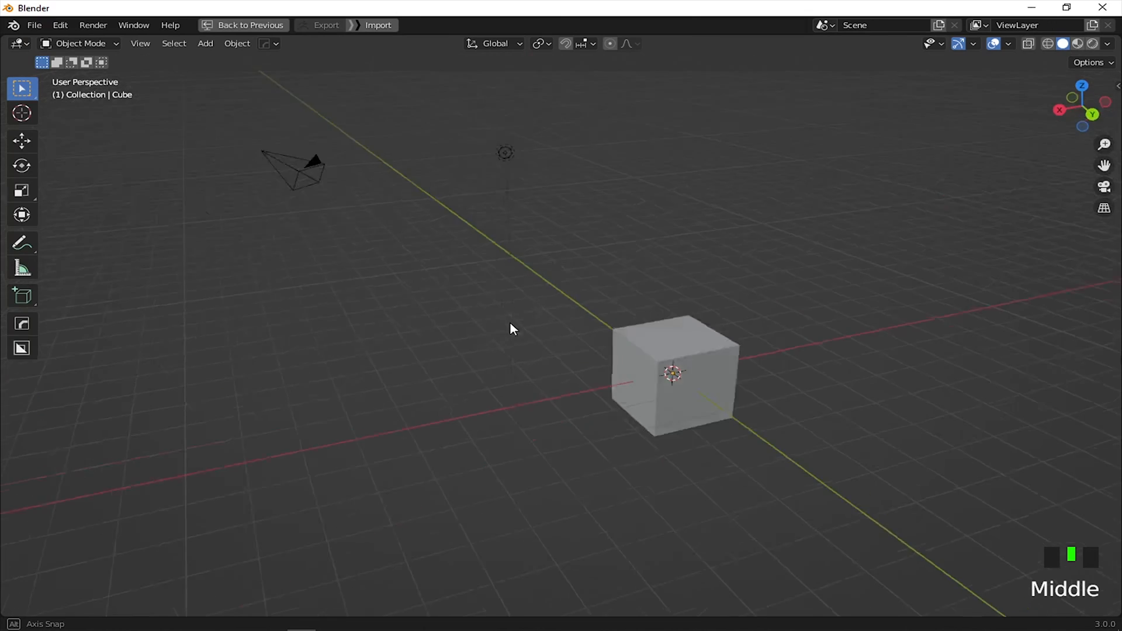
left_click_drag(511, 328, 501, 367)
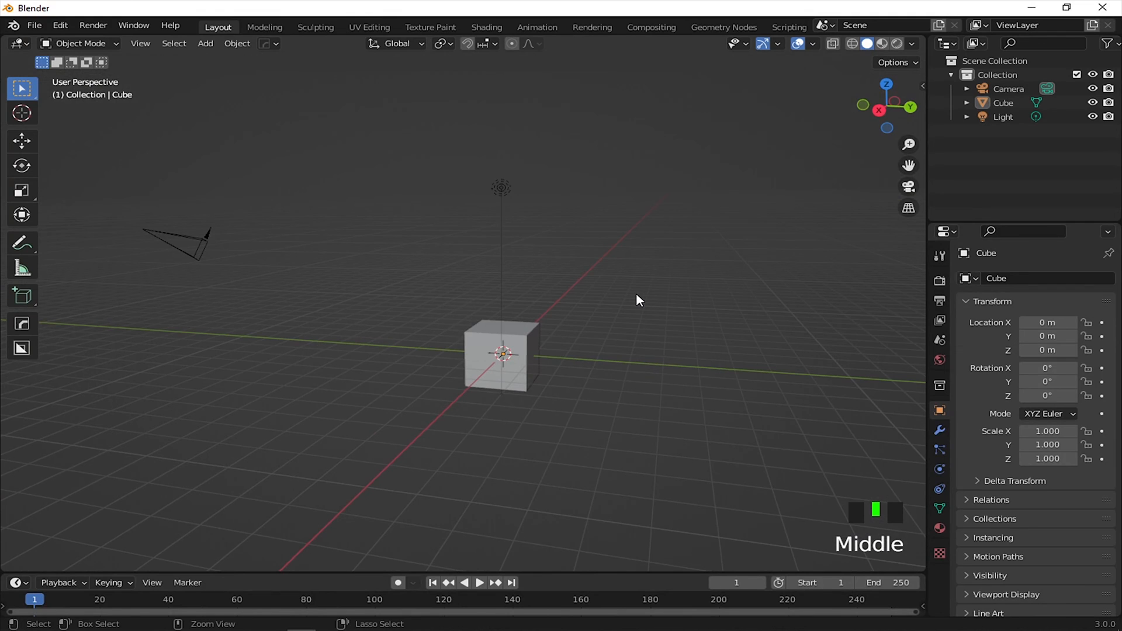
key("ctrl+alt+space")
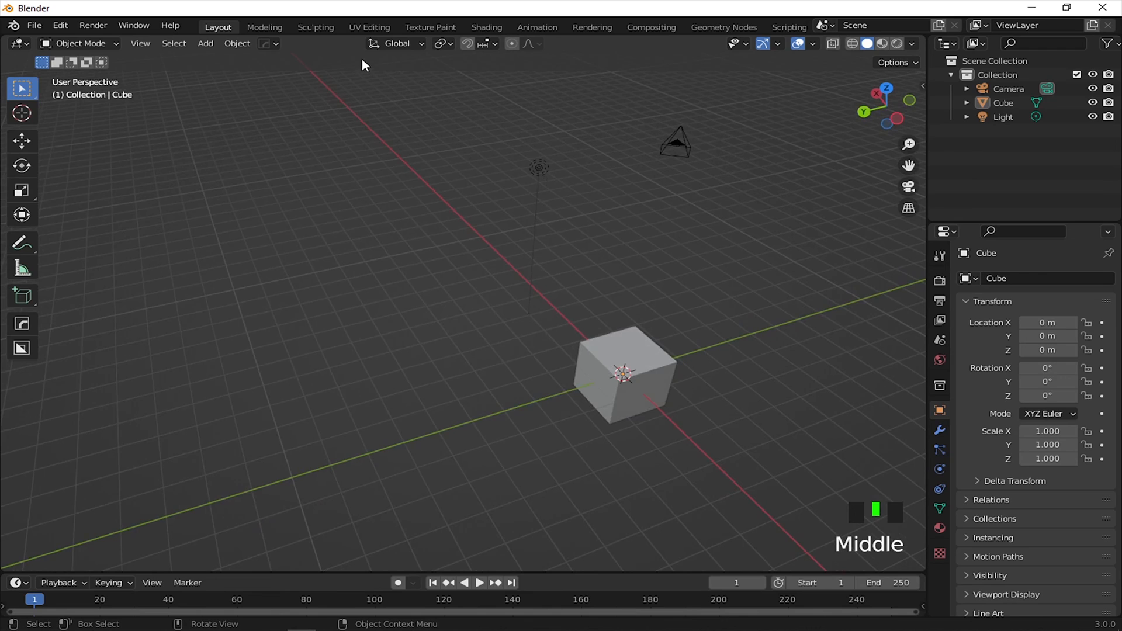
- Show the viewport header's area options with quad view, split and close commands
right_click(361, 64)
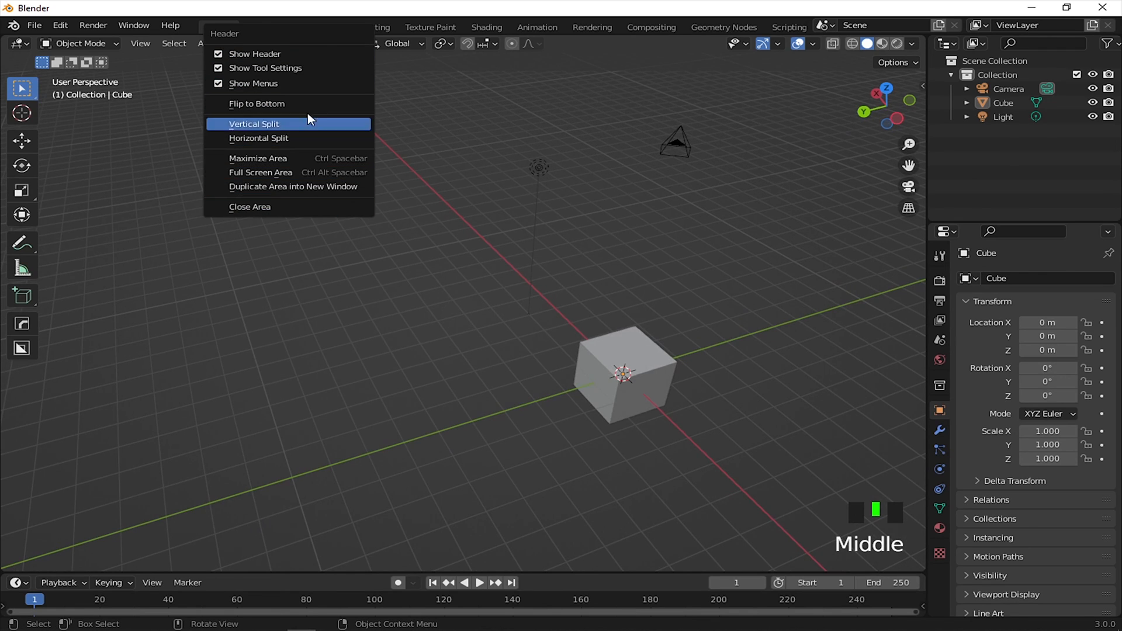
mouse_move(278, 54)
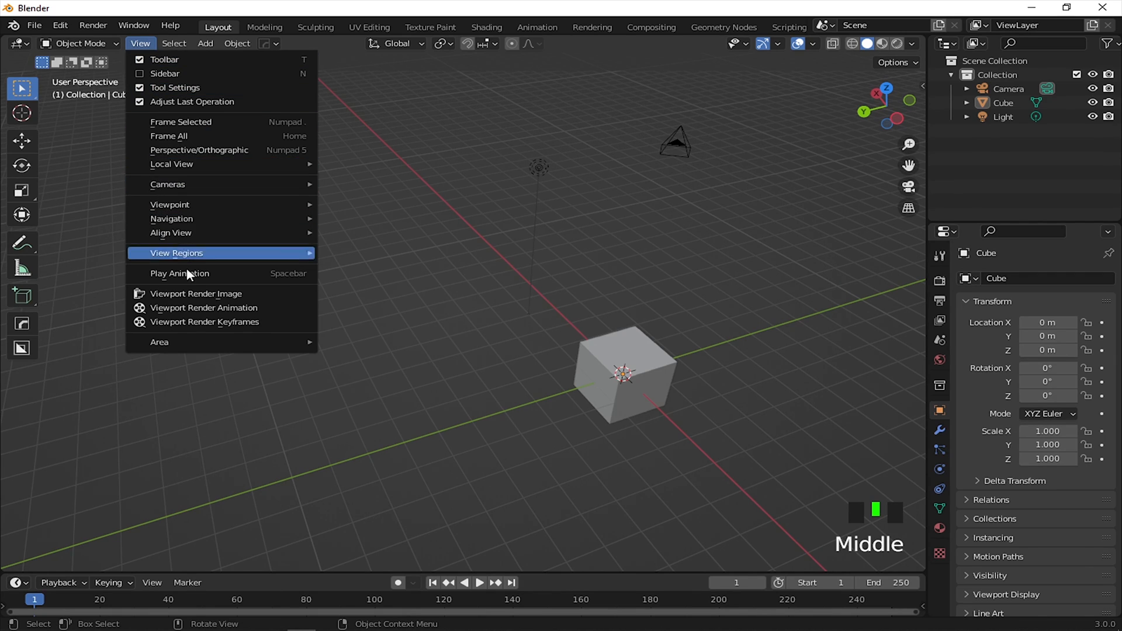
mouse_move(161, 342)
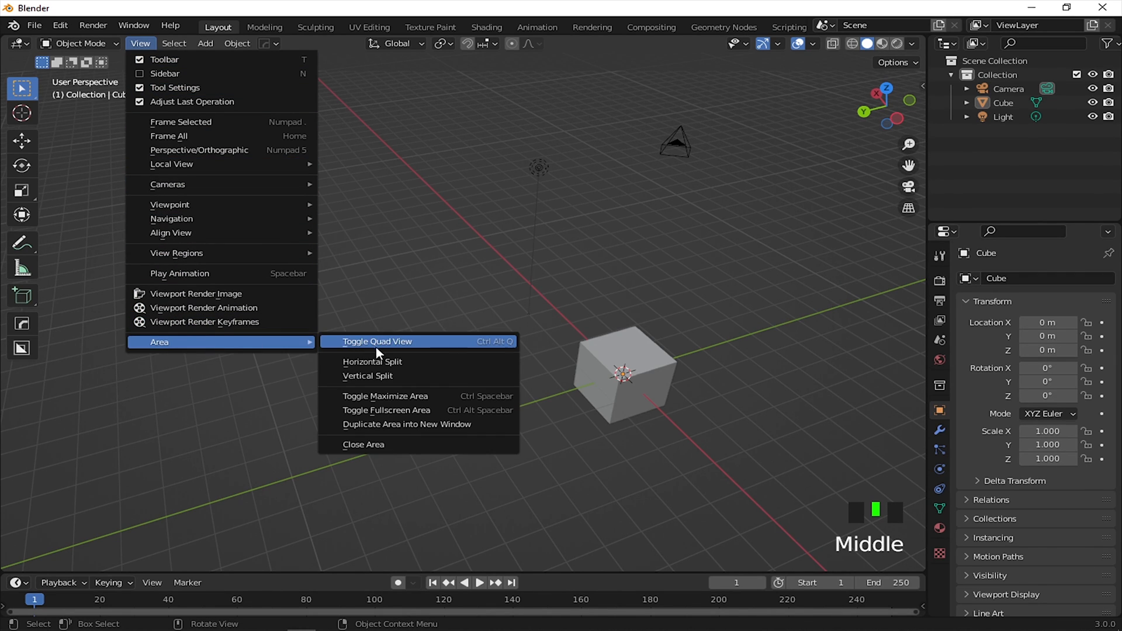
mouse_move(371, 379)
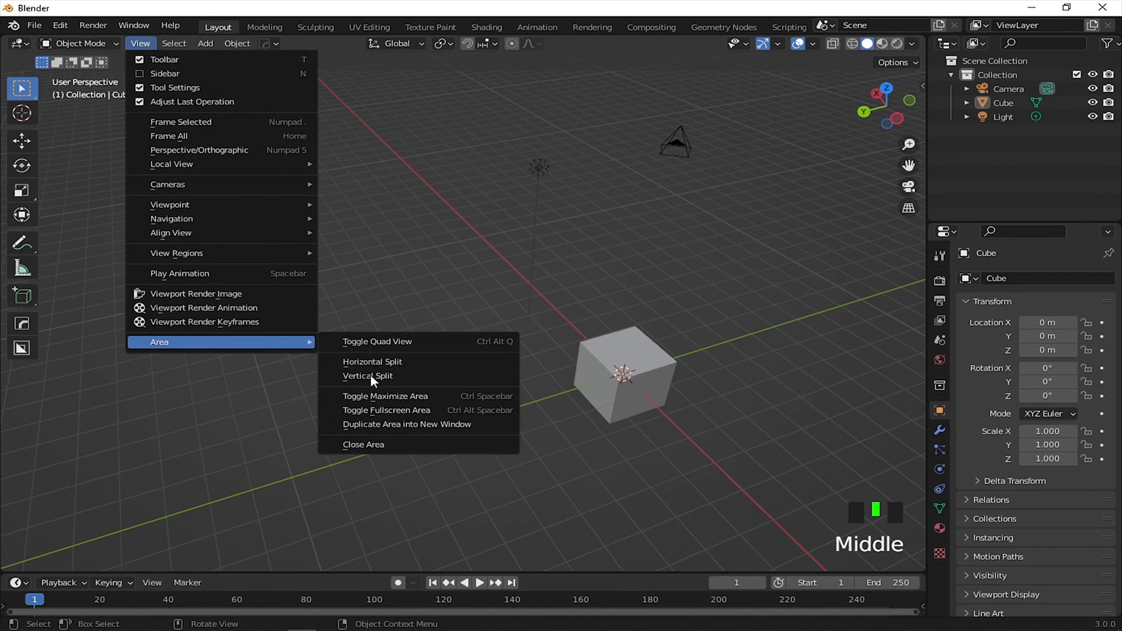
mouse_move(363, 444)
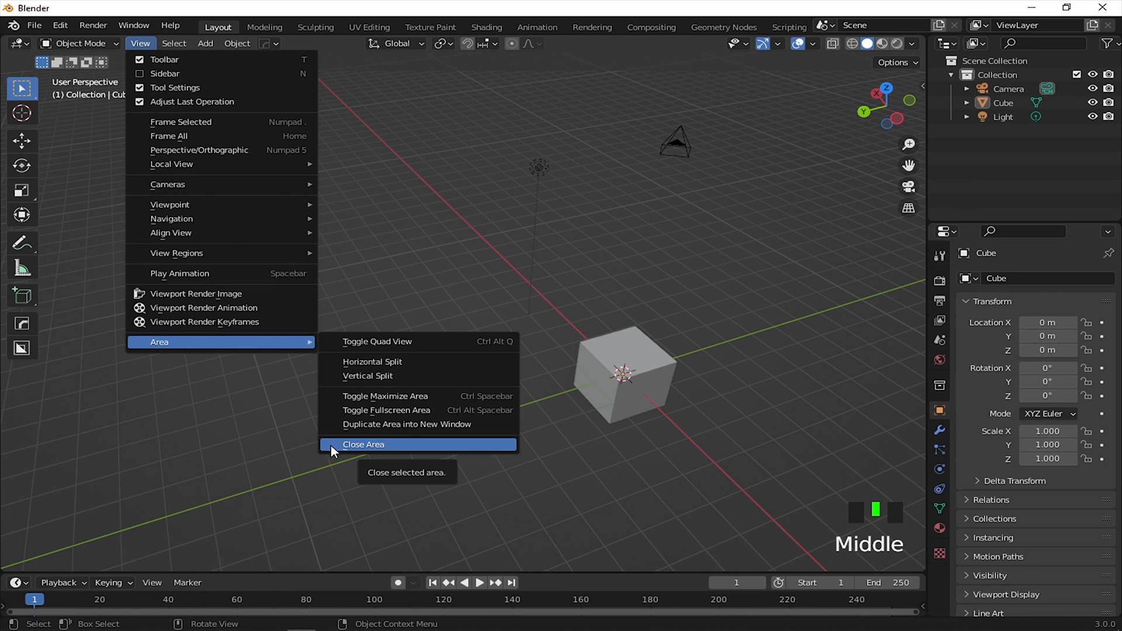